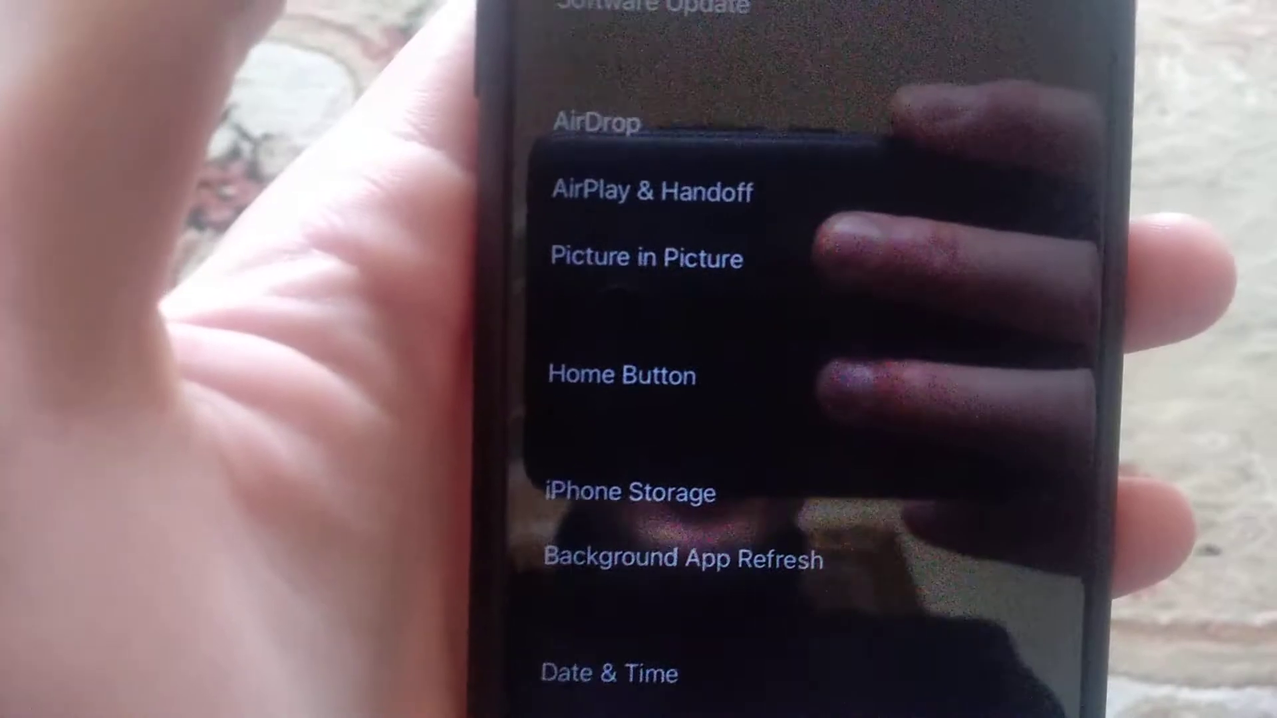
scroll(down, 3)
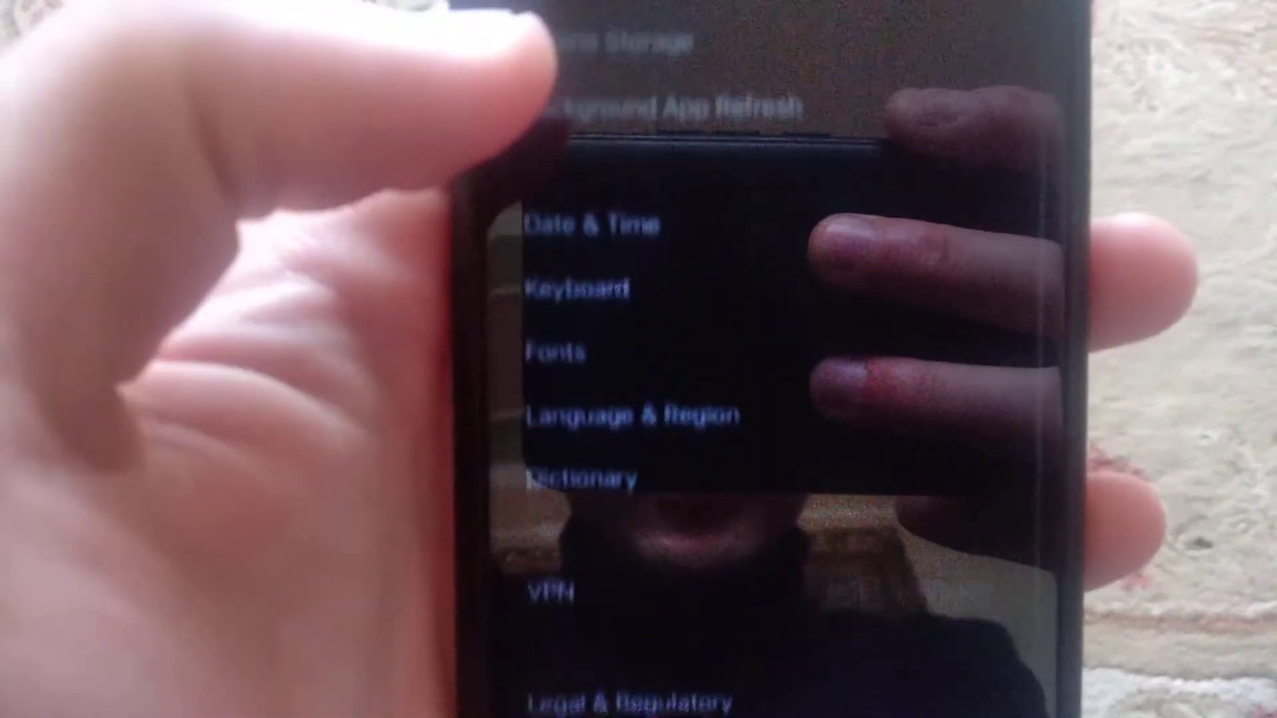